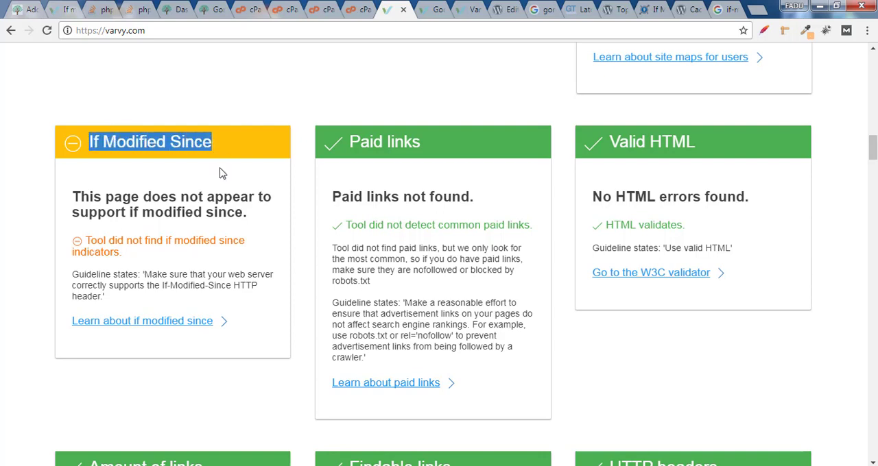
pyautogui.moveTo(226, 218)
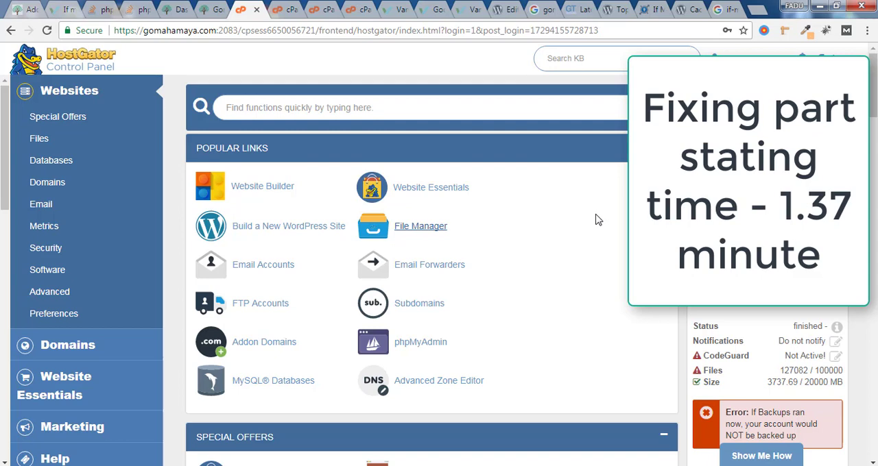
pyautogui.moveTo(592, 218)
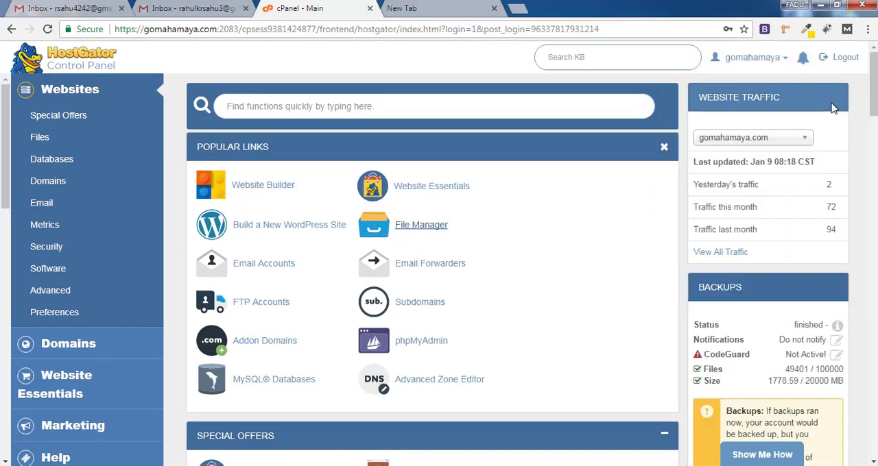
# Step: Open the hosting account's File Manager and enter the demo site's wp-content folder
pyautogui.scroll(-3)
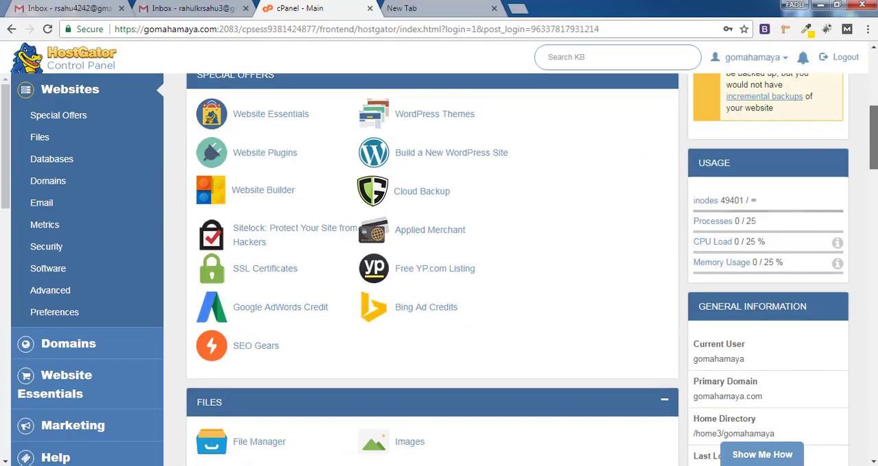
pyautogui.scroll(-3)
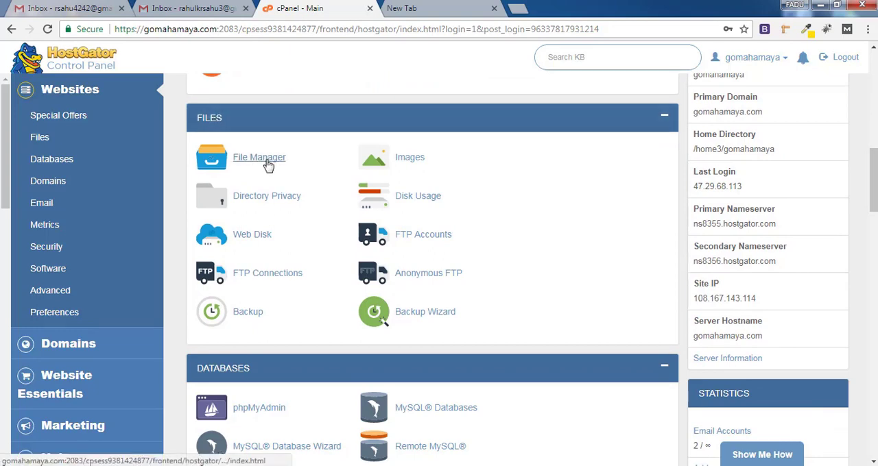
pyautogui.click(259, 158)
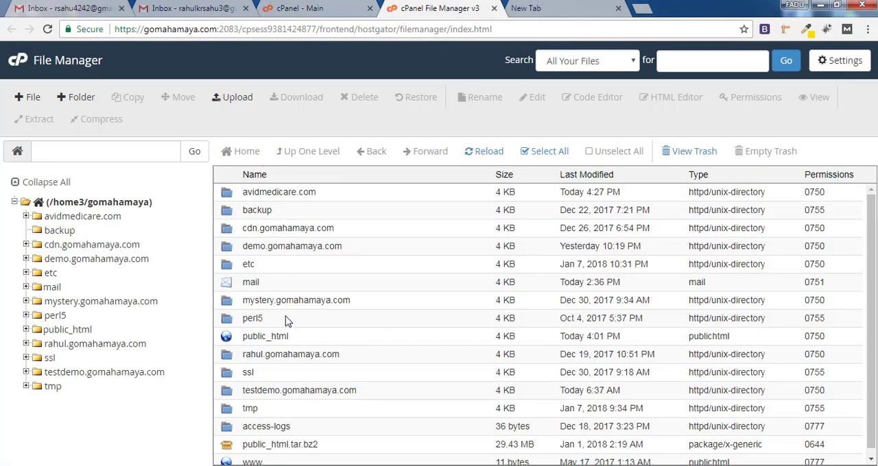
pyautogui.moveTo(288, 409)
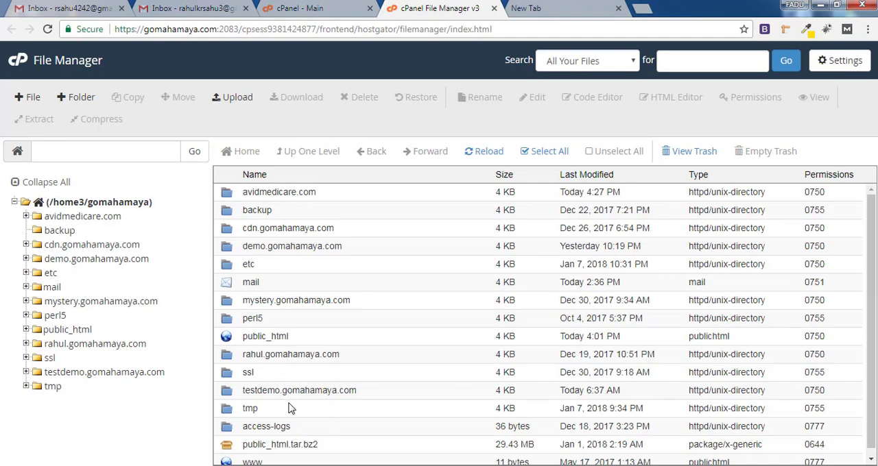
pyautogui.moveTo(222, 340)
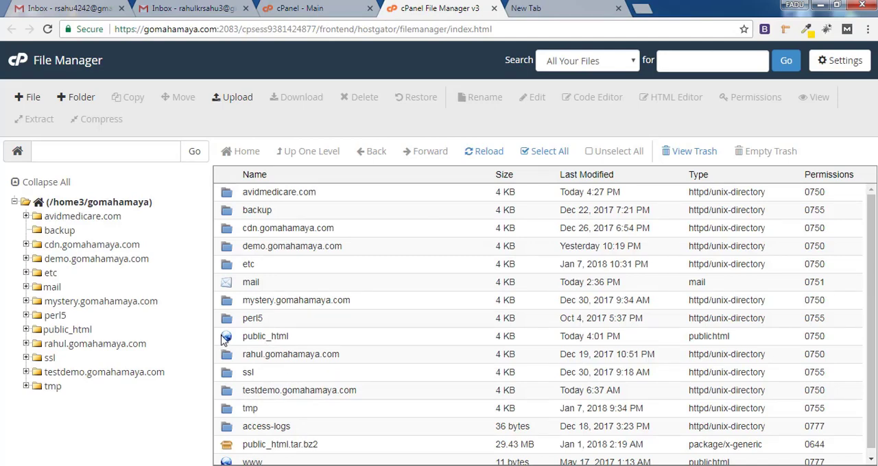
pyautogui.moveTo(266, 336)
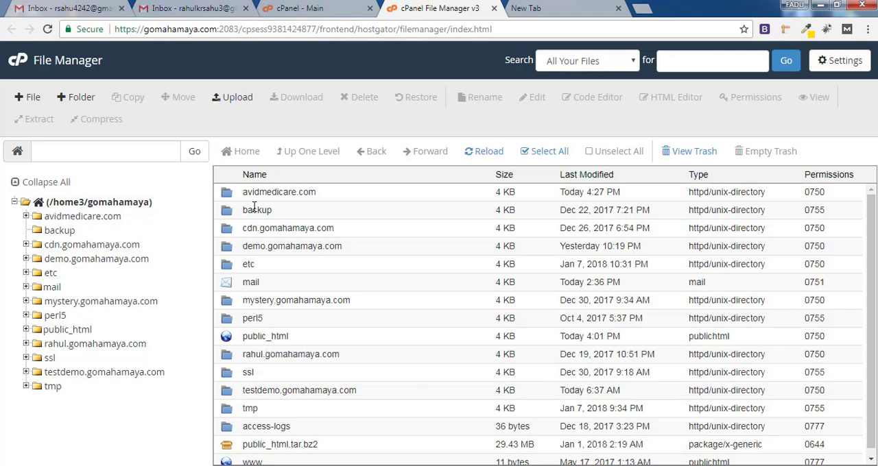
pyautogui.moveTo(346, 199)
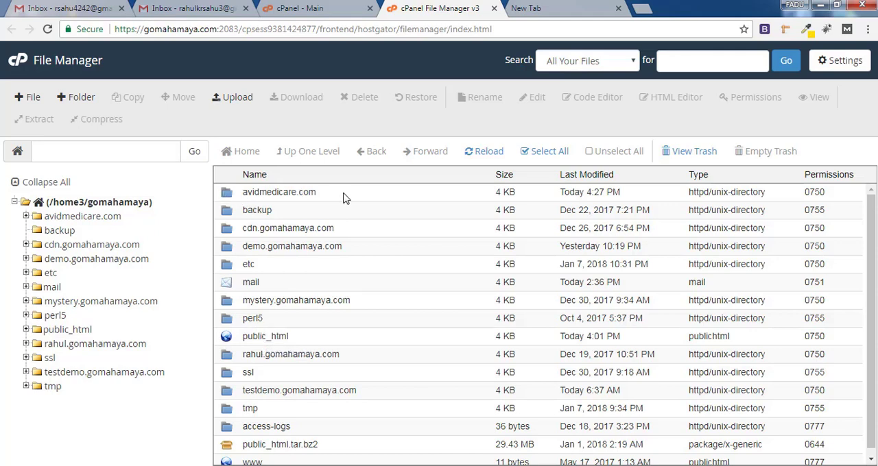
pyautogui.moveTo(279, 192)
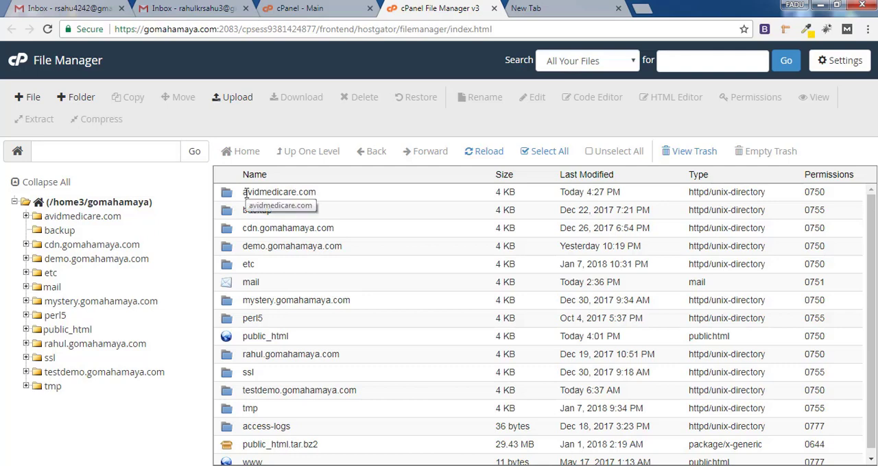
pyautogui.moveTo(323, 200)
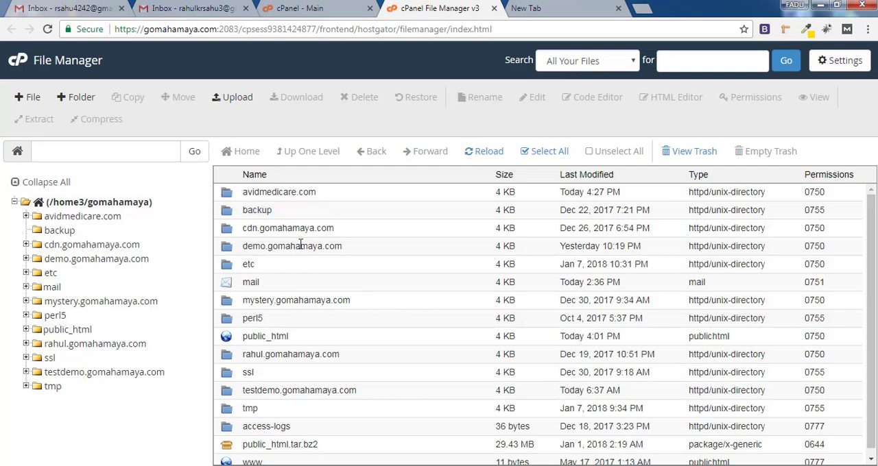
pyautogui.moveTo(234, 343)
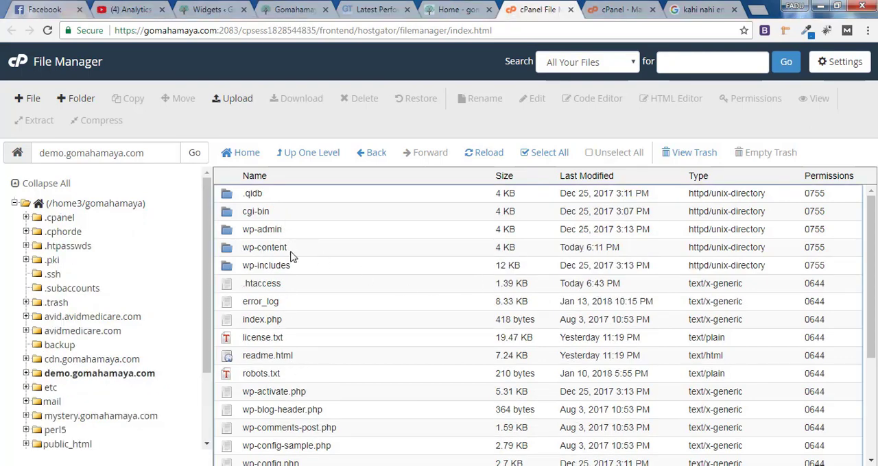
pyautogui.doubleClick(263, 247)
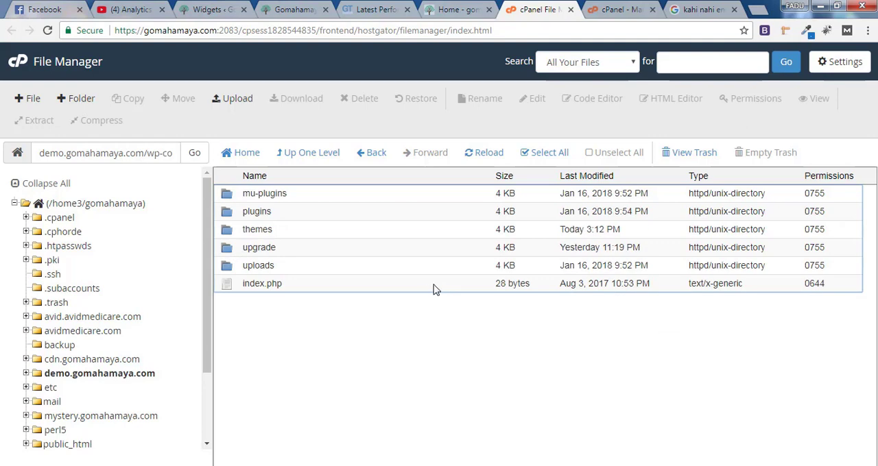
pyautogui.moveTo(268, 230)
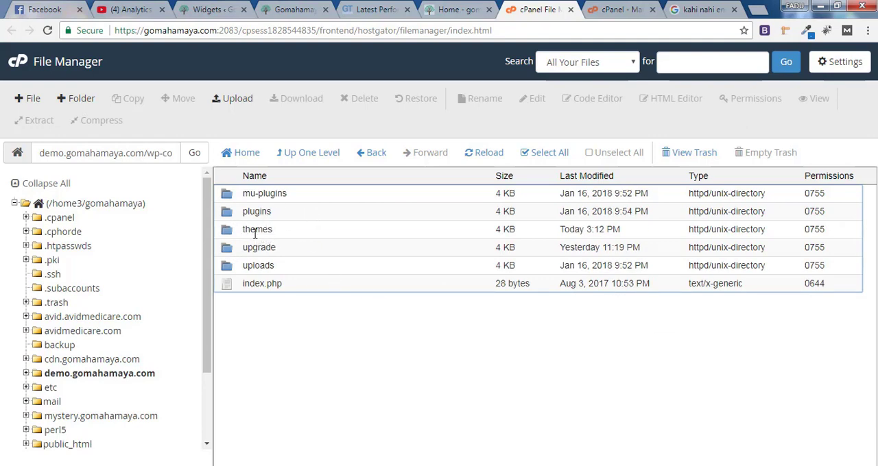
pyautogui.moveTo(277, 233)
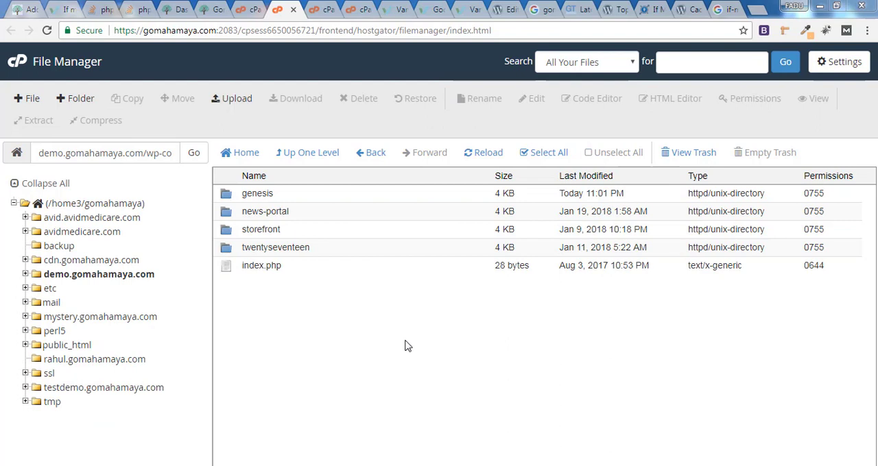
pyautogui.moveTo(293, 274)
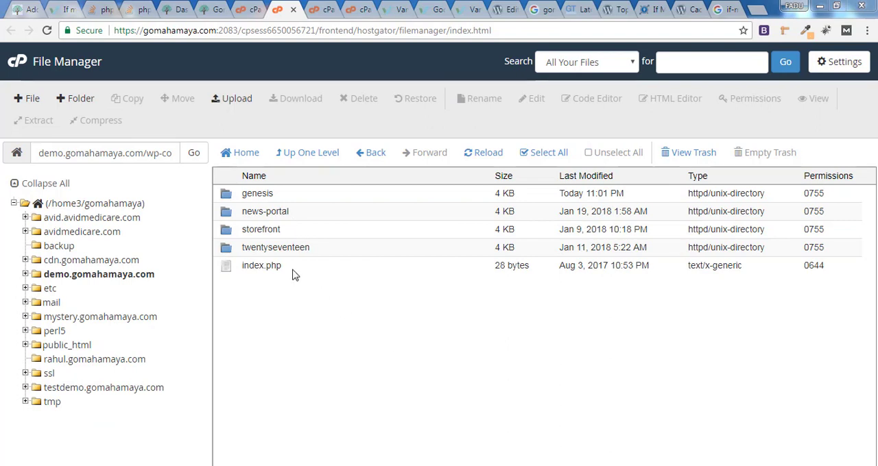
pyautogui.moveTo(299, 287)
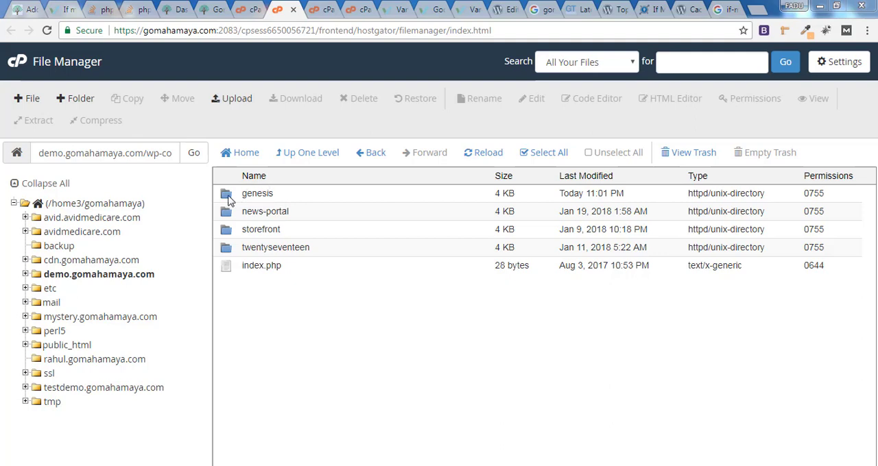
pyautogui.moveTo(231, 200)
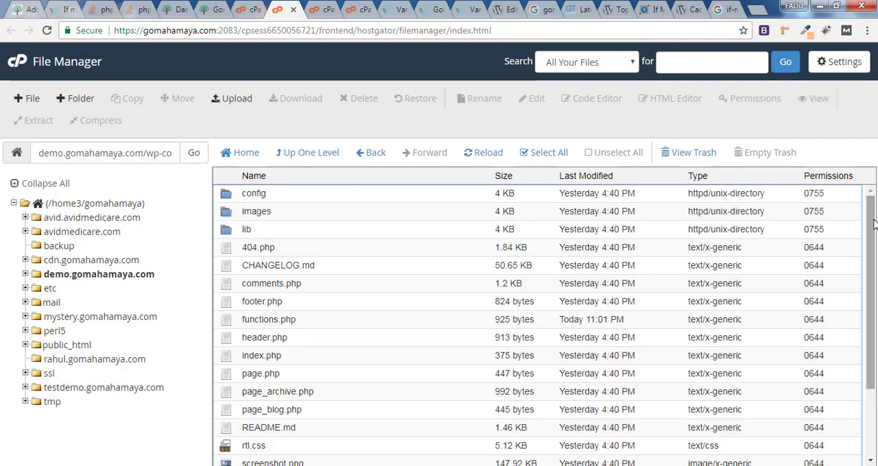
# Step: Edit genesis functions.php, append the Last-Modified header function, and save the changes
pyautogui.scroll(-3)
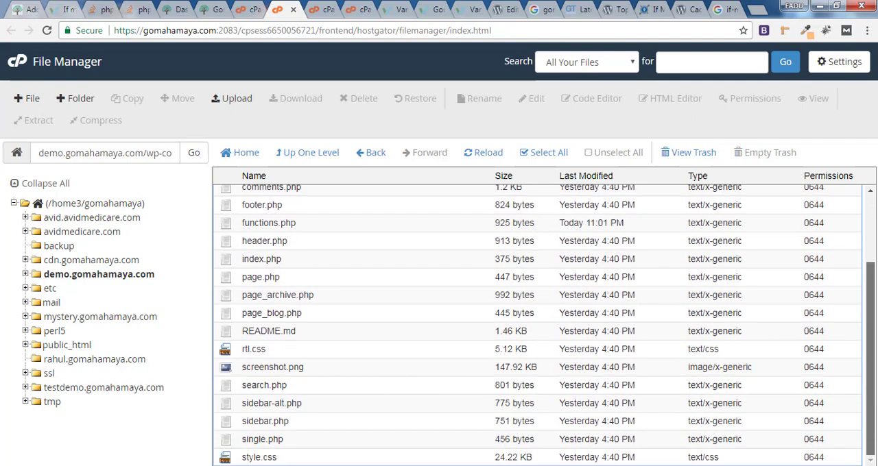
pyautogui.click(269, 318)
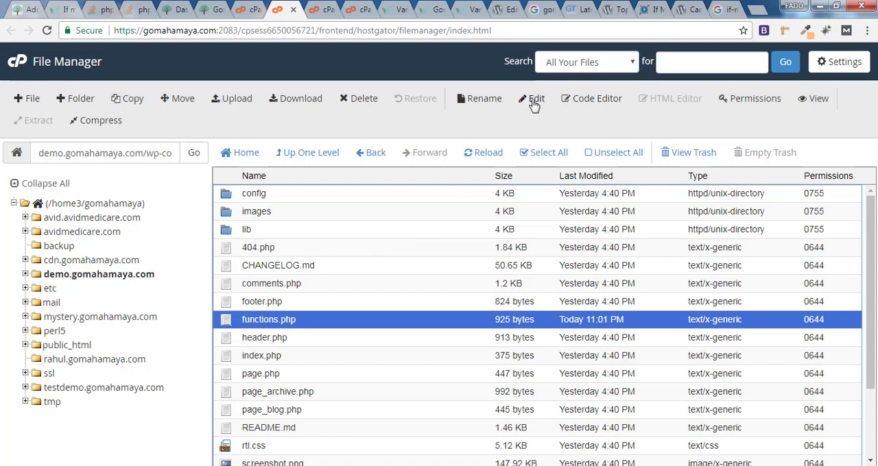
pyautogui.click(536, 98)
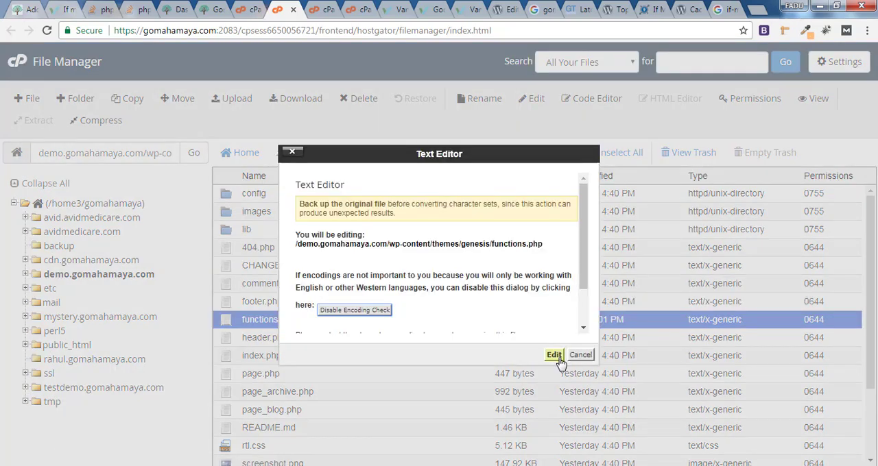
pyautogui.click(554, 354)
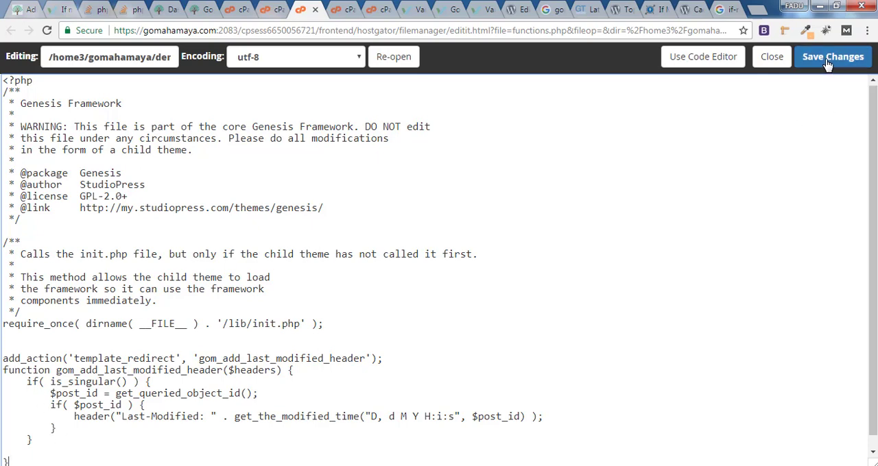
pyautogui.click(833, 56)
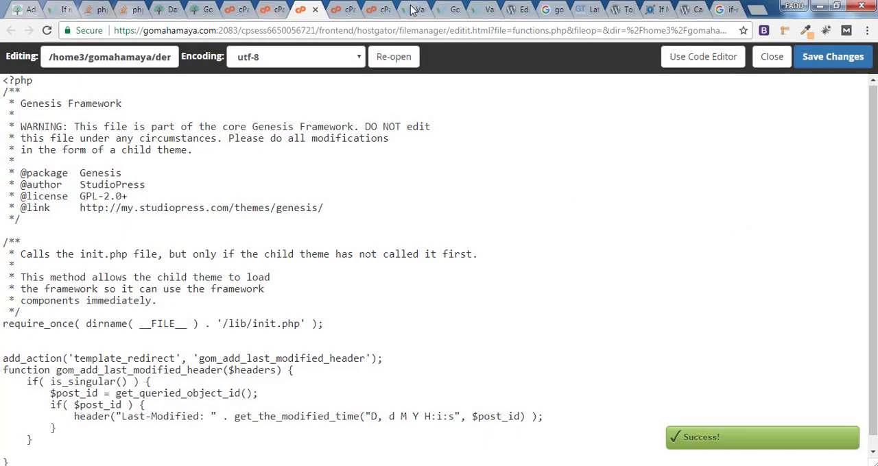
pyautogui.click(414, 10)
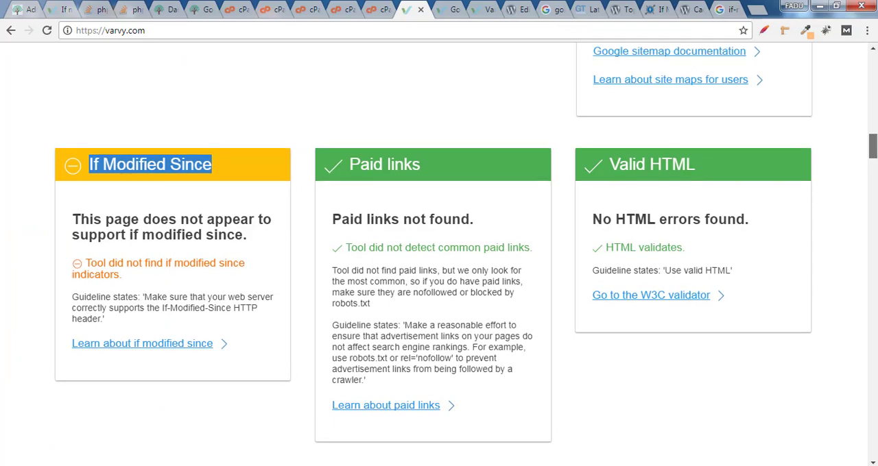
# Step: Re-run the Varvy test on the demo site URL and check the If Modified Since card is green
pyautogui.scroll(-3)
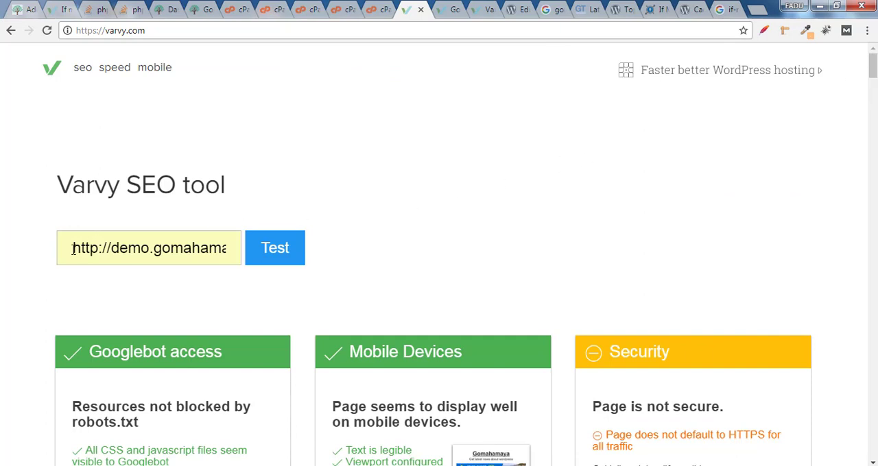
pyautogui.tripleClick(148, 247)
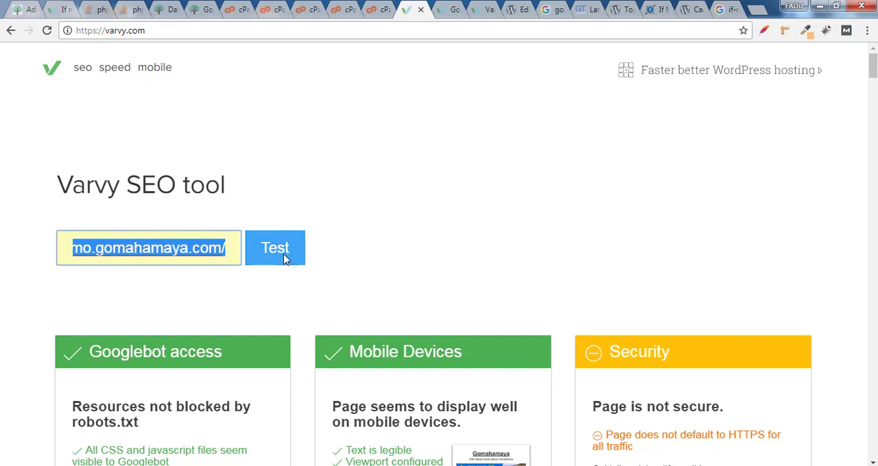
pyautogui.click(274, 247)
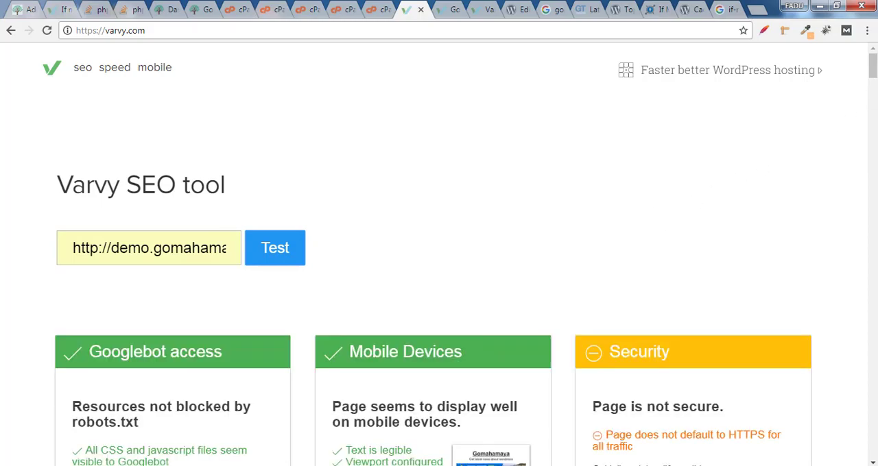
pyautogui.scroll(-3)
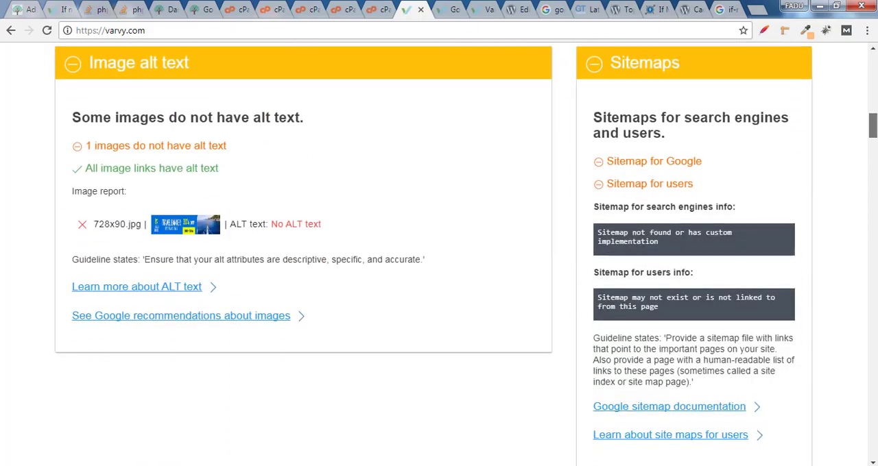
pyautogui.scroll(-3)
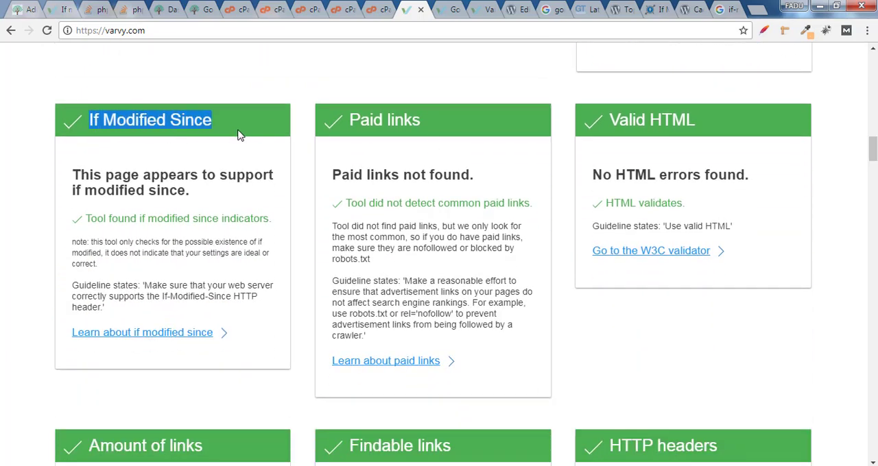
pyautogui.moveTo(222, 98)
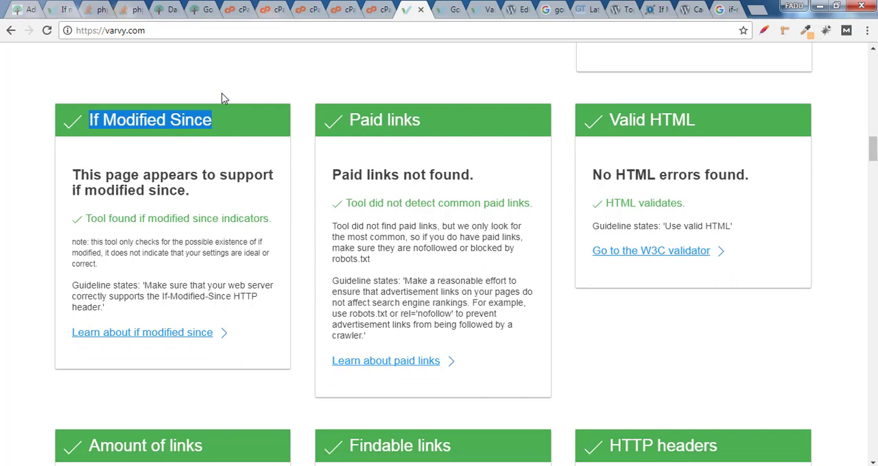
pyautogui.moveTo(228, 126)
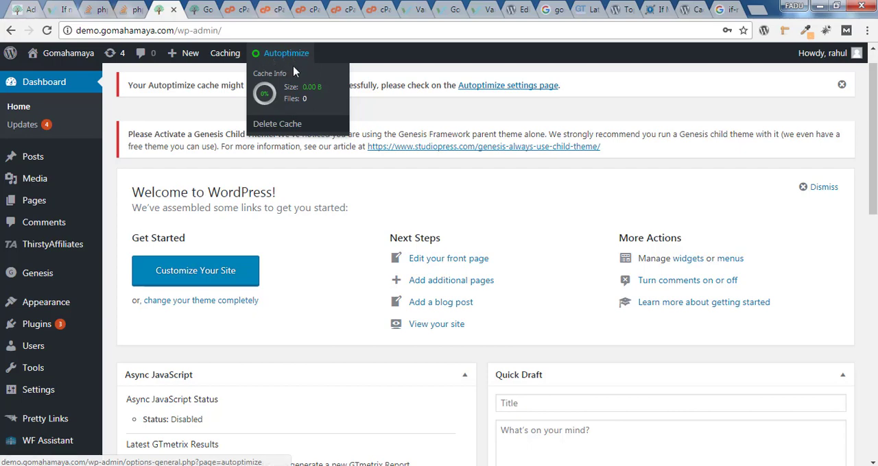
pyautogui.moveTo(280, 66)
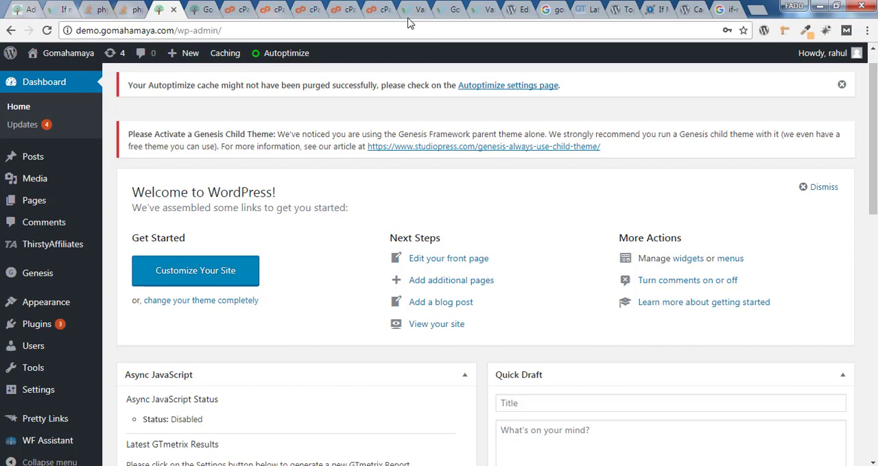
pyautogui.click(411, 9)
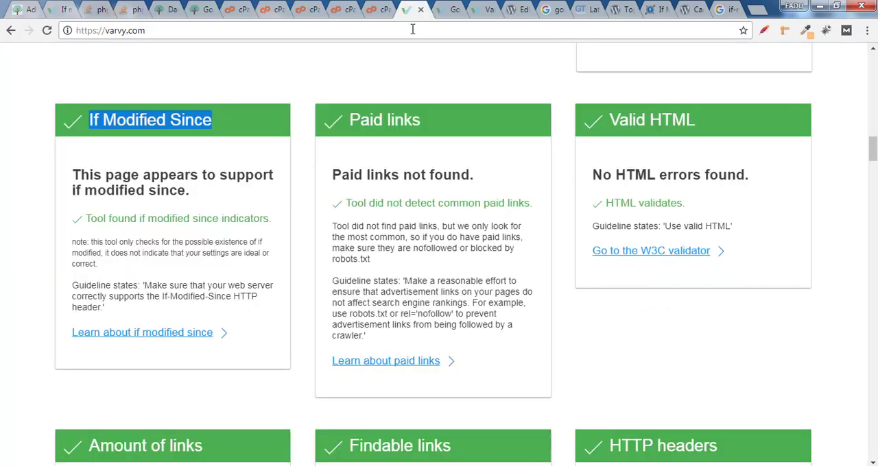